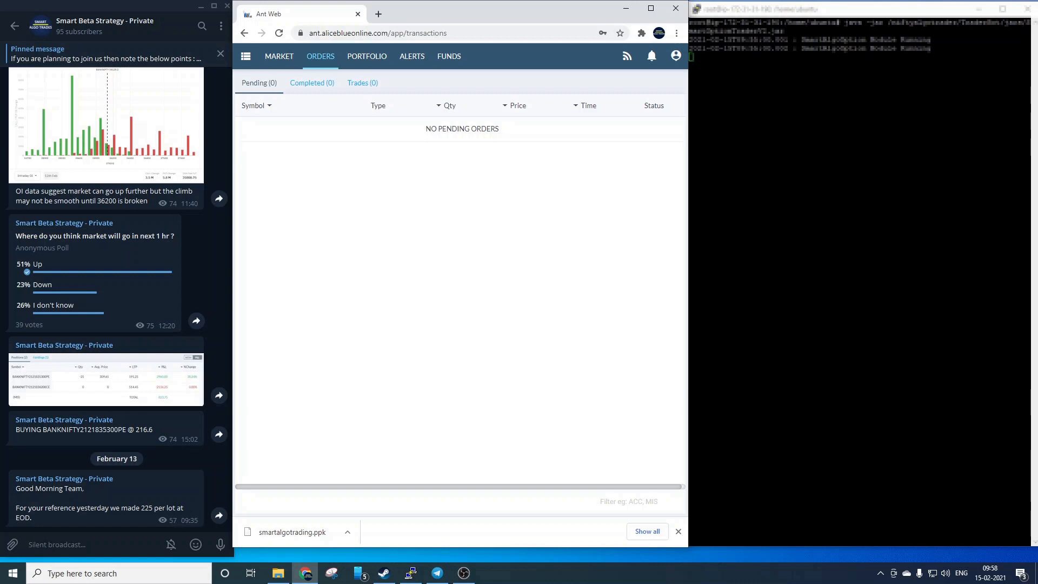
{"action": "mouse_move", "coordinate": [609, 316]}
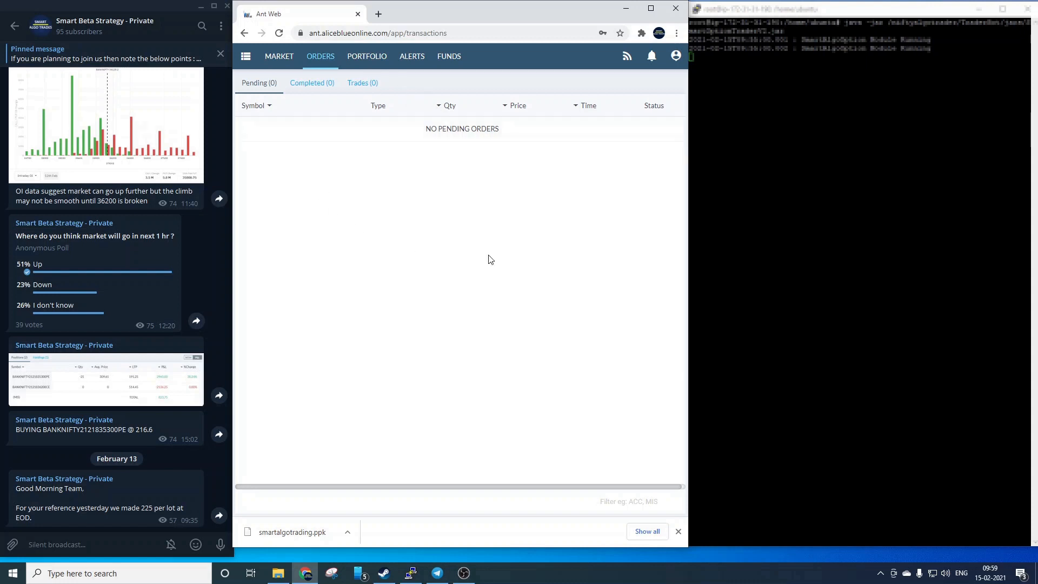
{"action": "mouse_move", "coordinate": [397, 137]}
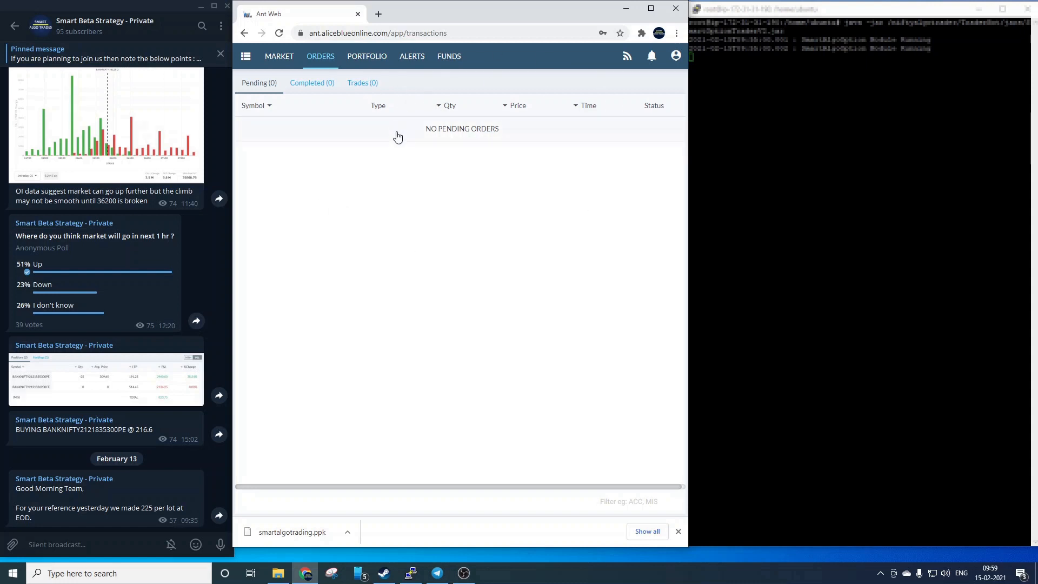
{"action": "mouse_move", "coordinate": [189, 267]}
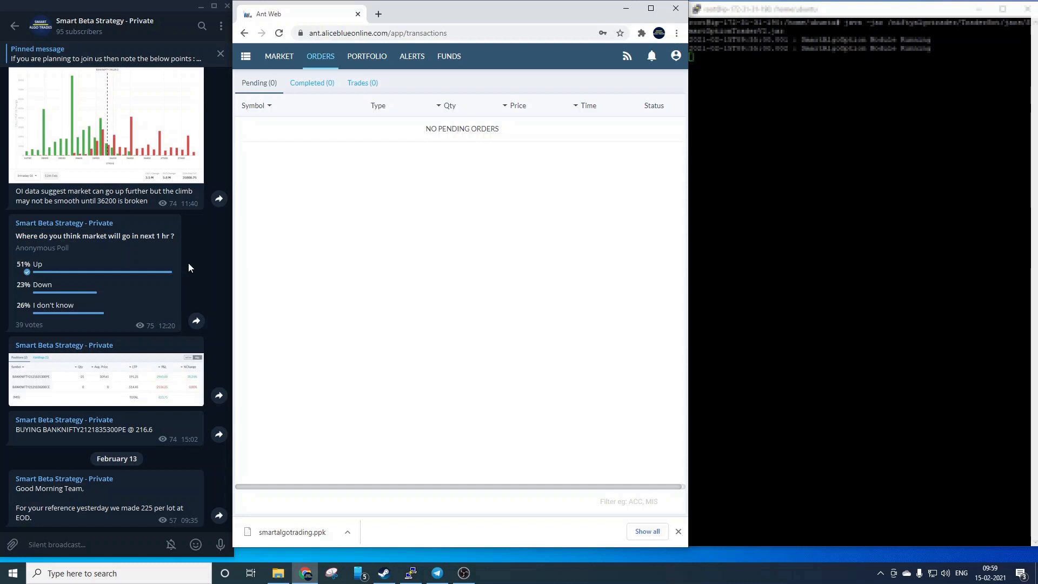
{"action": "mouse_move", "coordinate": [433, 60]}
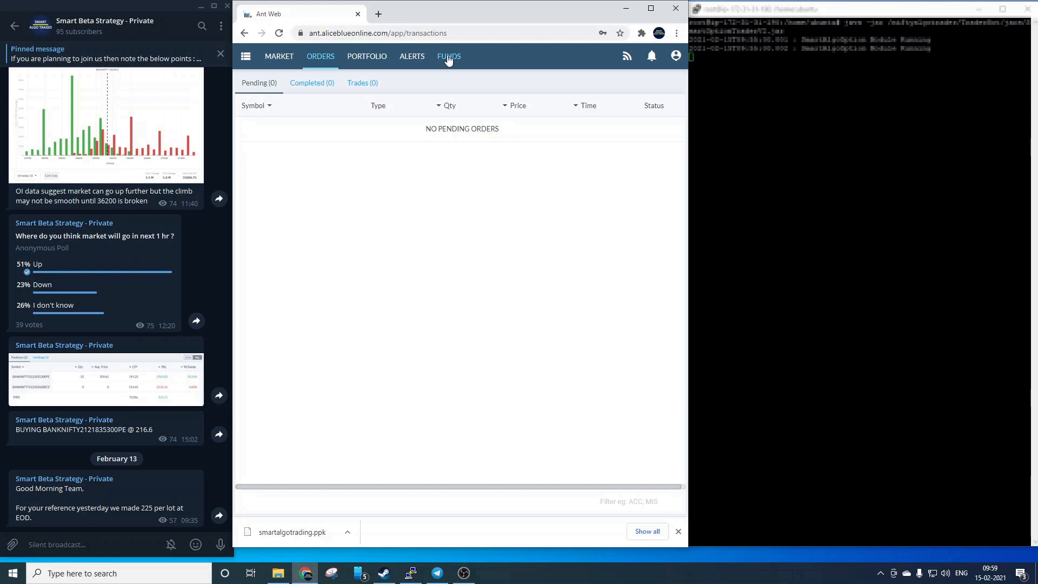
Check the 75,856.01 total margin, then view the pending BANKNIFTY stop-loss buy orders.
{"action": "left_click", "coordinate": [448, 56]}
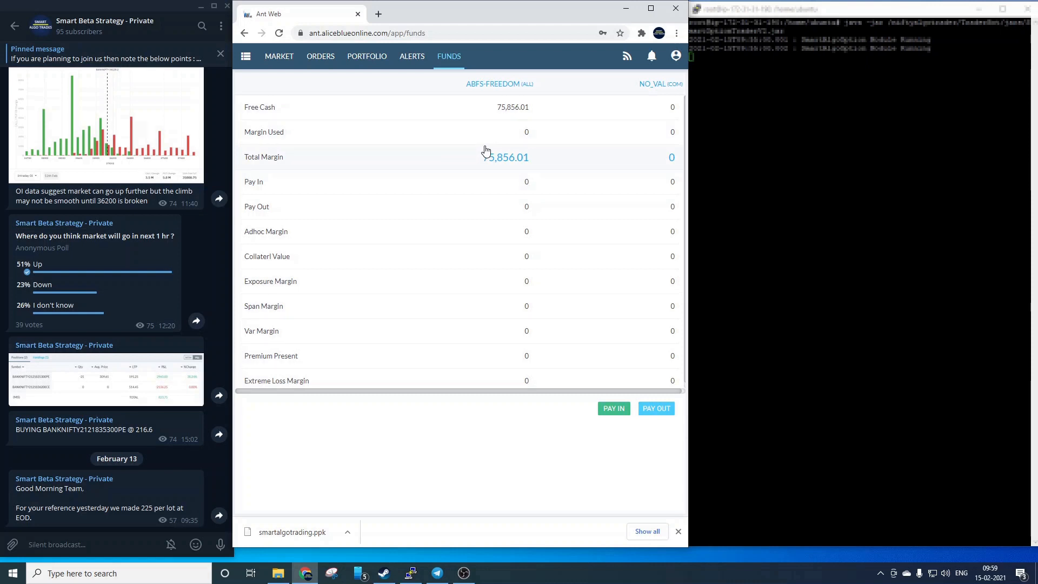
{"action": "mouse_move", "coordinate": [482, 150]}
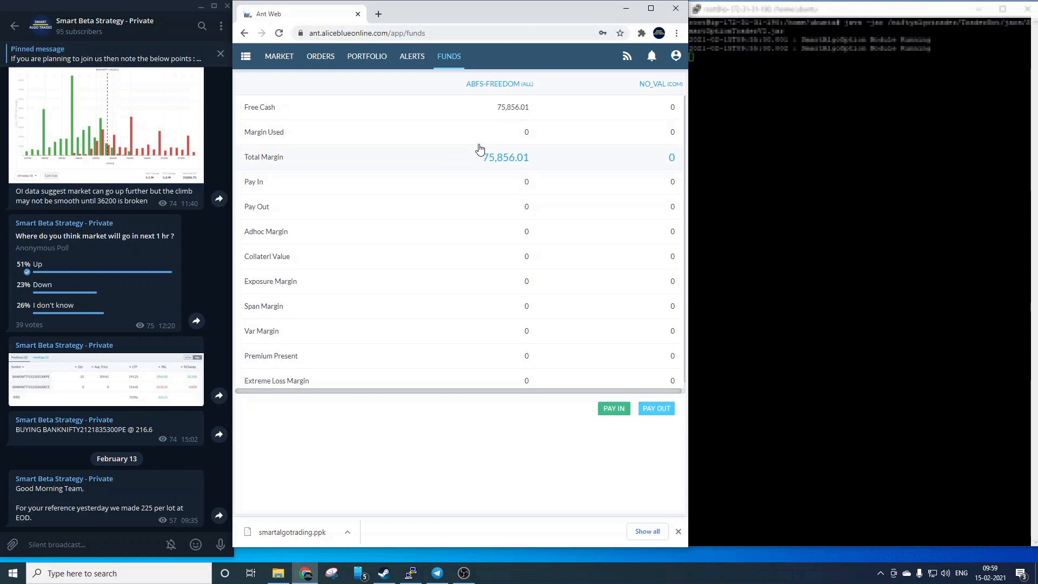
{"action": "left_click", "coordinate": [321, 56]}
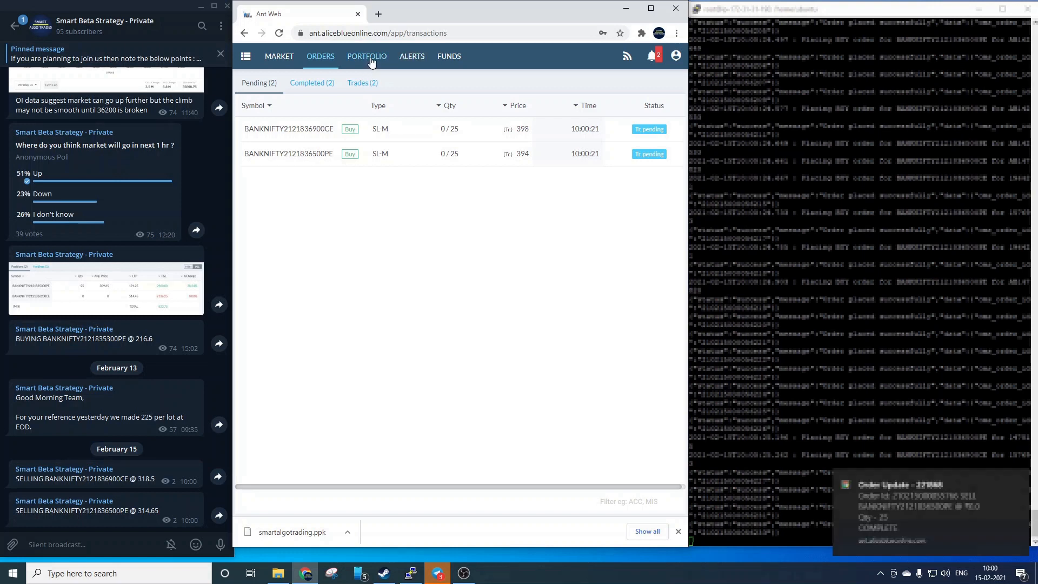
View the two short BANKNIFTY option positions of 25 each, netting a 113.75 loss.
{"action": "left_click", "coordinate": [366, 56]}
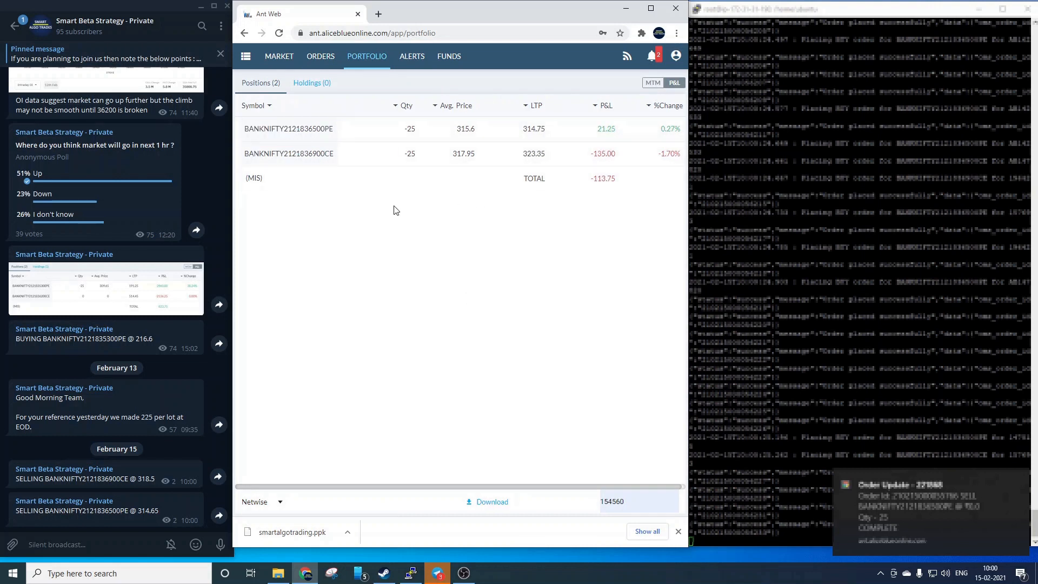
Show the two executed BANKNIFTY CE and PE sell trades of 25 each at 10:00:07.
{"action": "left_click", "coordinate": [319, 56]}
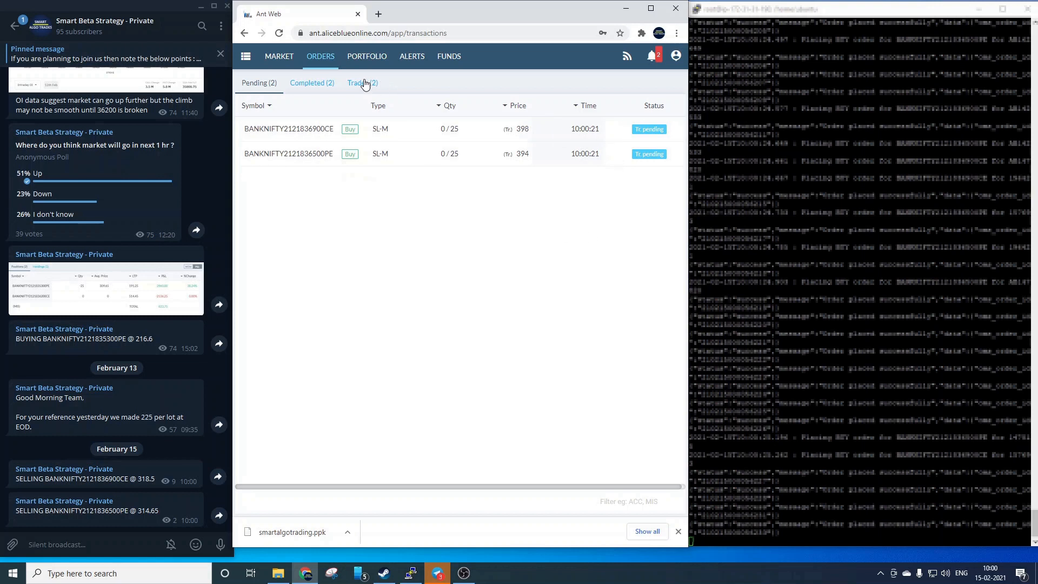
{"action": "left_click", "coordinate": [362, 83]}
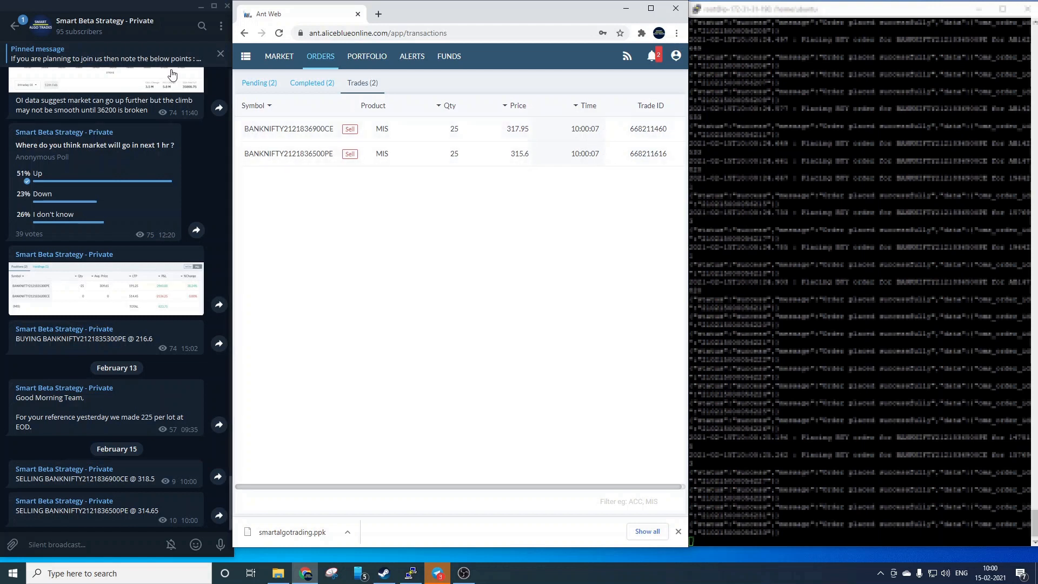
Review the two pending stop-loss orders, then funds: 56,614.59 margin used, 19,241.42 free.
{"action": "left_click", "coordinate": [258, 82]}
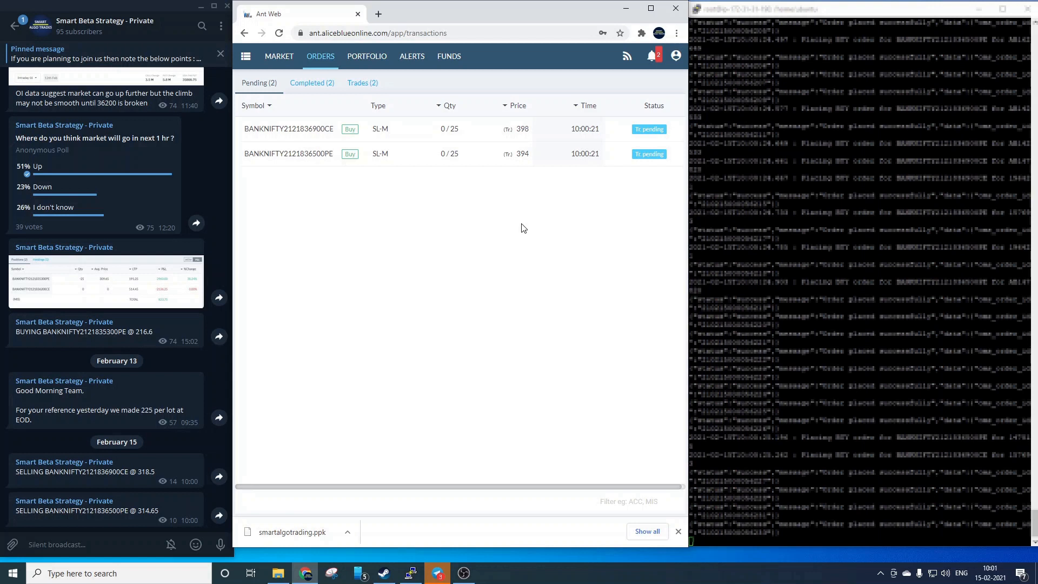
{"action": "left_click", "coordinate": [449, 56]}
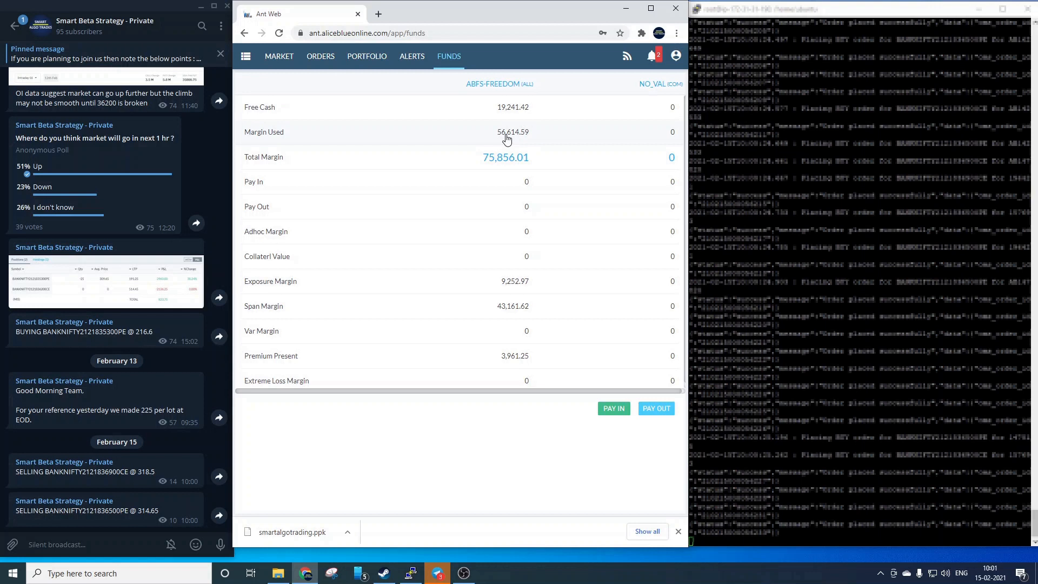
{"action": "mouse_move", "coordinate": [507, 232]}
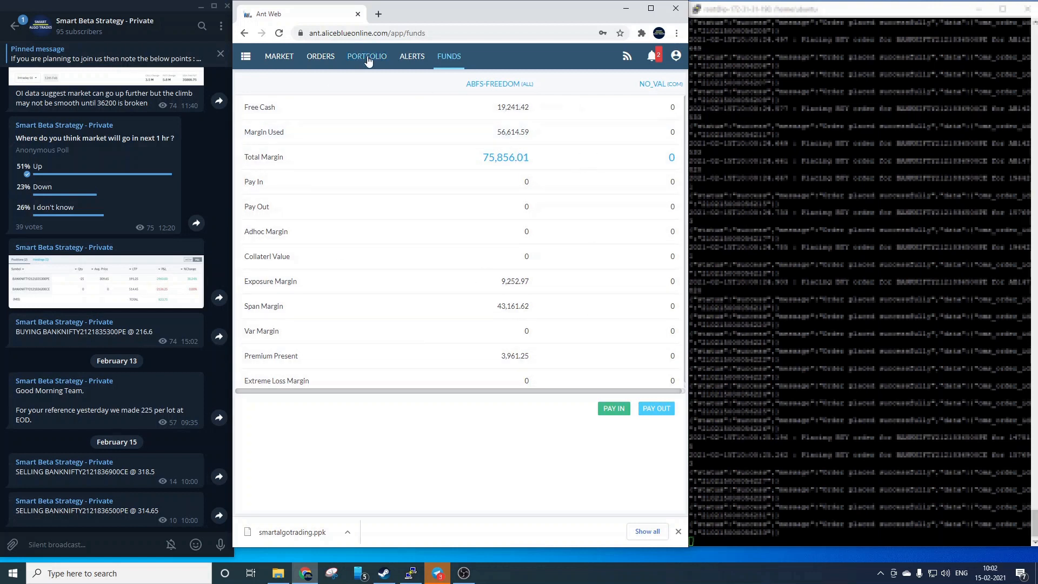
View positions: CE closed at a 2,026.25 loss, PE short up 1,525, net −501.25.
{"action": "left_click", "coordinate": [366, 57]}
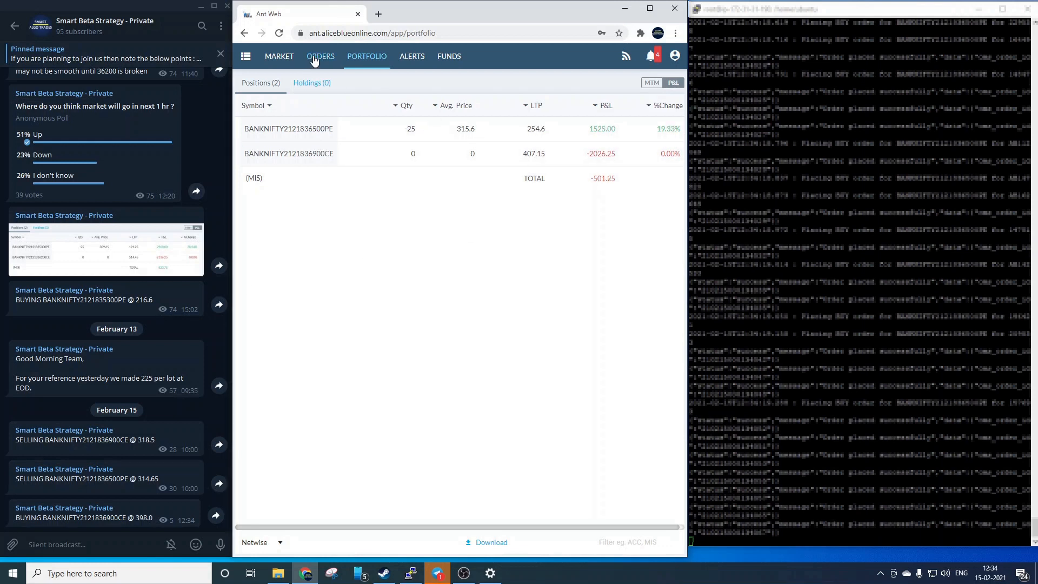
Check the completed CE buy order, then the pending PE stop-loss modified from 394 to 334.
{"action": "left_click", "coordinate": [321, 55]}
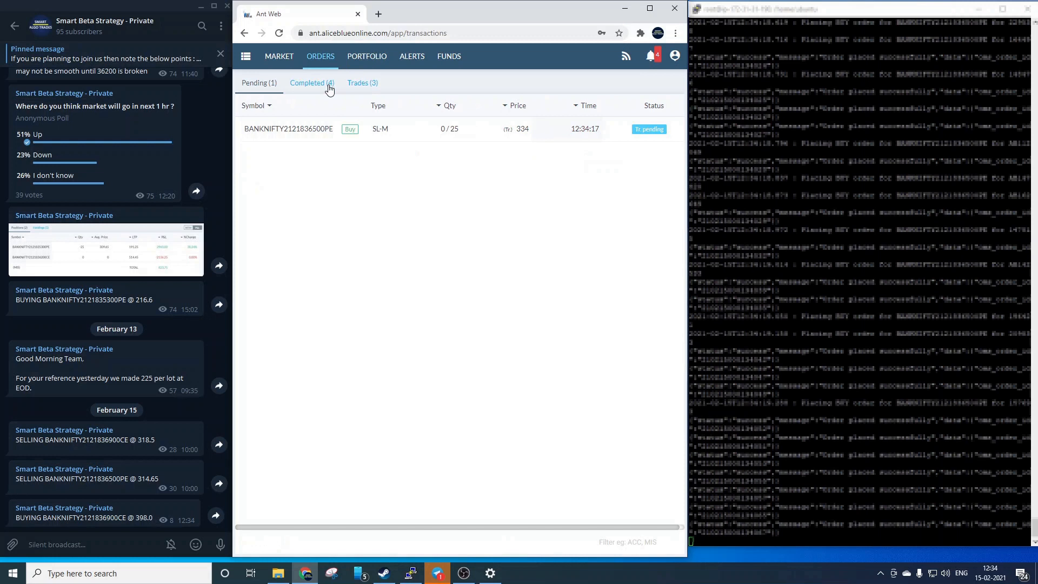
{"action": "left_click", "coordinate": [310, 83]}
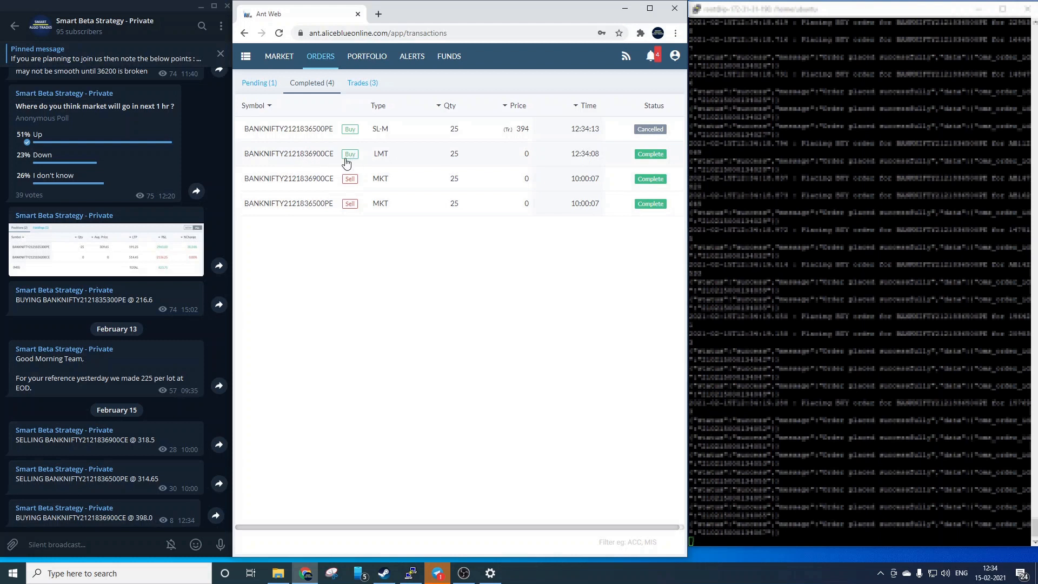
{"action": "left_click", "coordinate": [256, 83]}
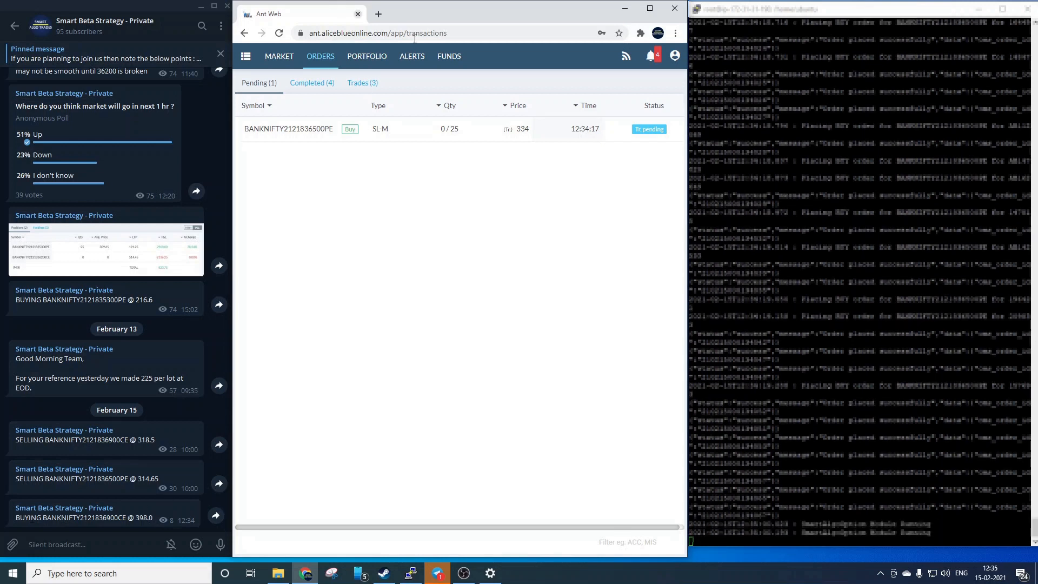
View positions with the PE short gaining 3,187.50 and total profit 1,161.25.
{"action": "left_click", "coordinate": [366, 57]}
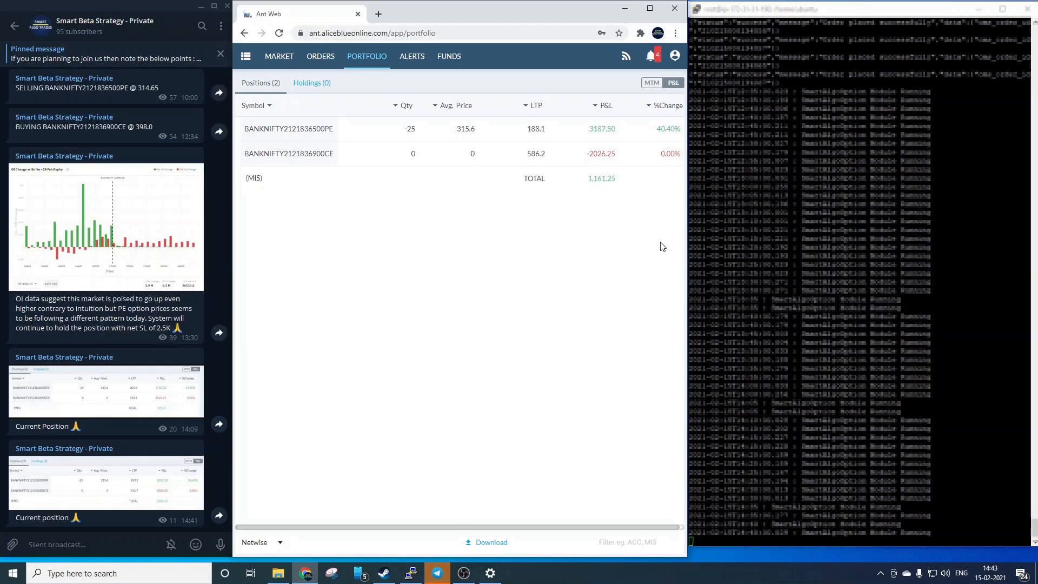
{"action": "left_click", "coordinate": [106, 482]}
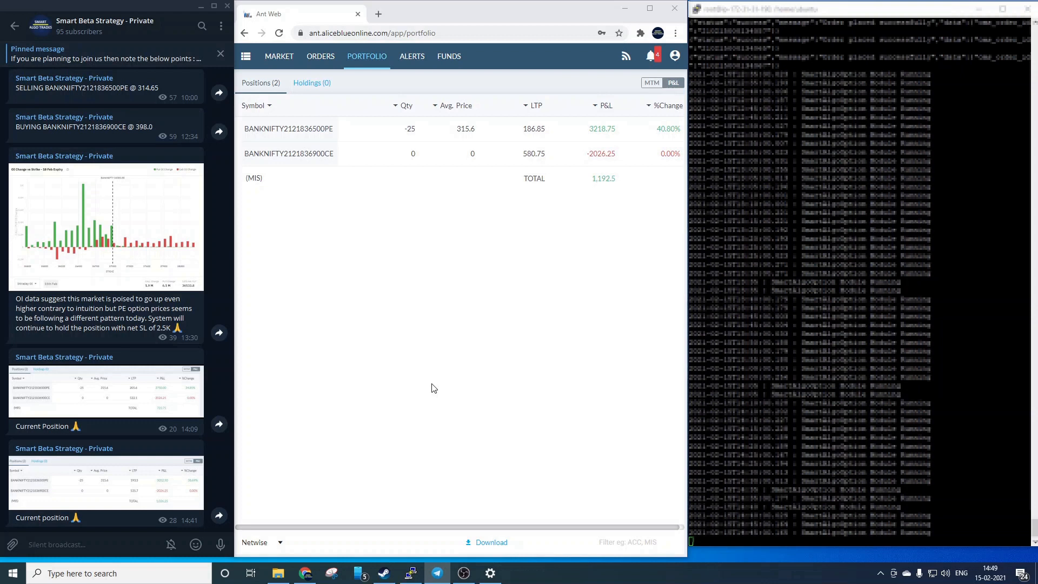
{"action": "left_click", "coordinate": [320, 55]}
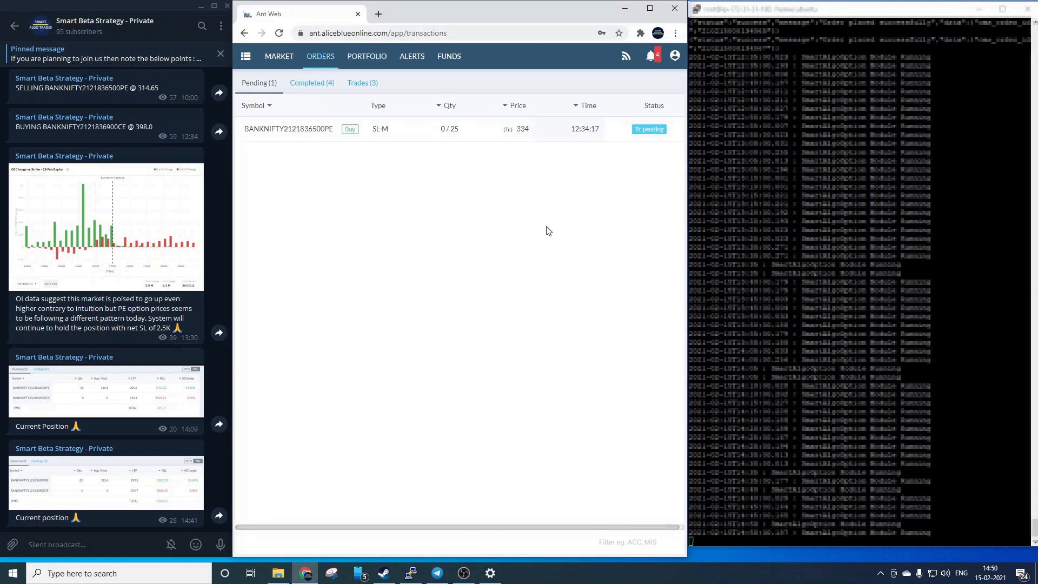
{"action": "left_click", "coordinate": [366, 56]}
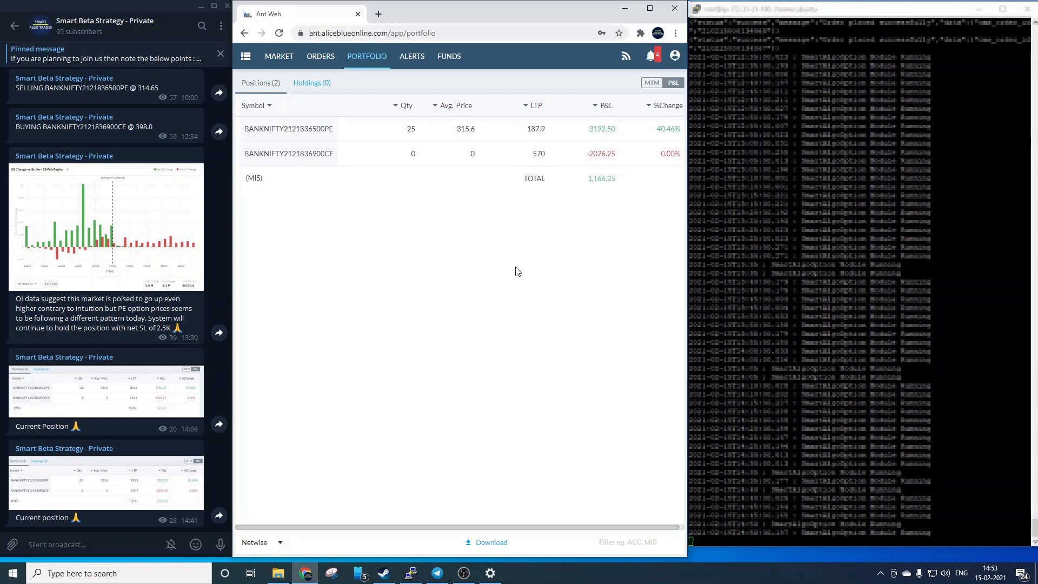
Confirm 'No pending orders' and Positions (0) after the PE leg closed.
{"action": "left_click", "coordinate": [321, 56]}
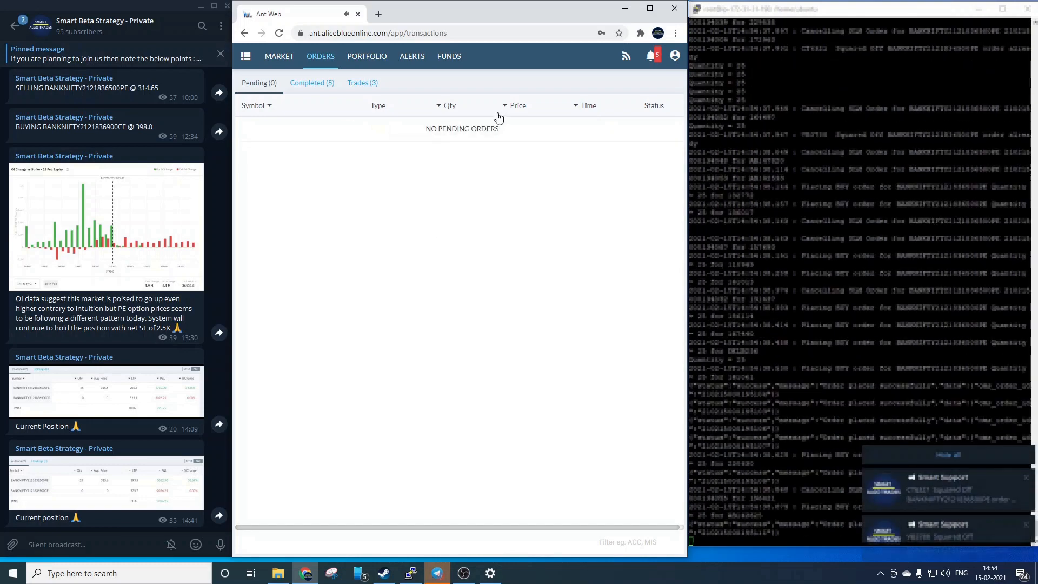
{"action": "left_click", "coordinate": [365, 55]}
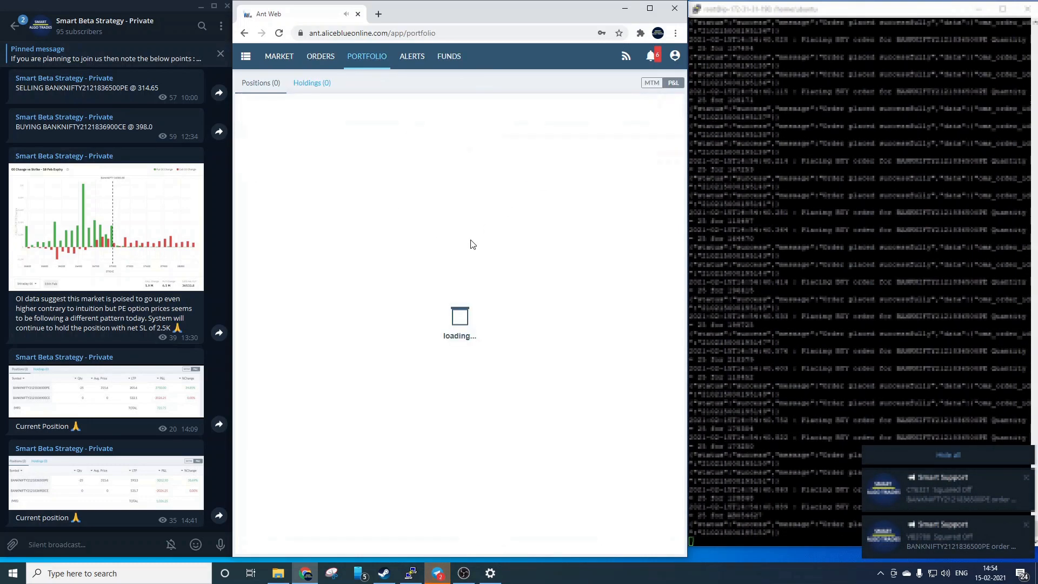